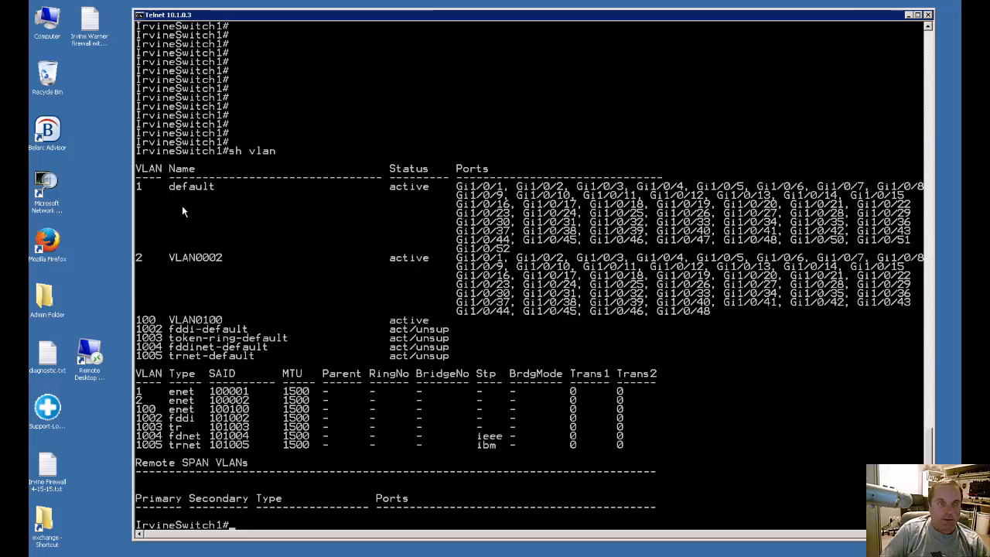
pyautogui.moveTo(418, 324)
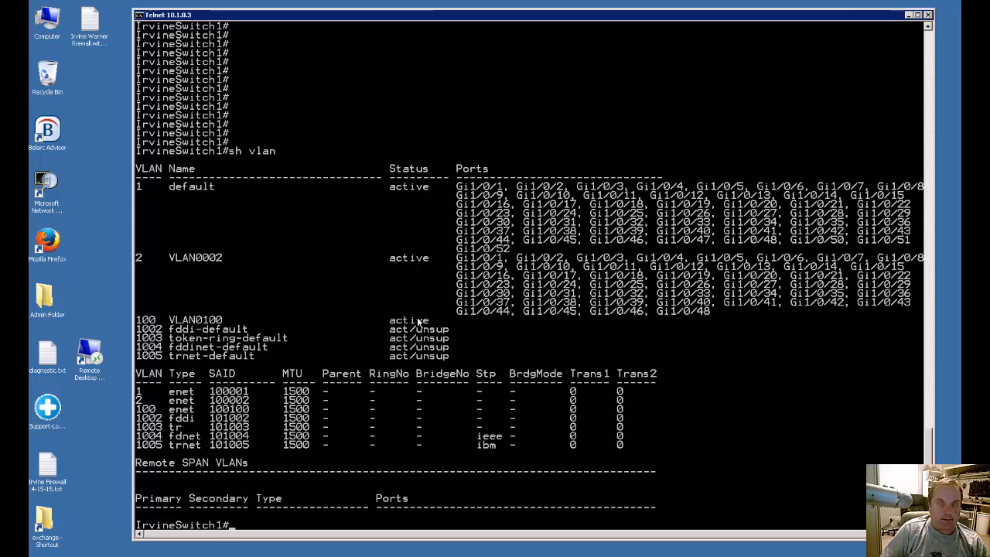
pyautogui.moveTo(188, 290)
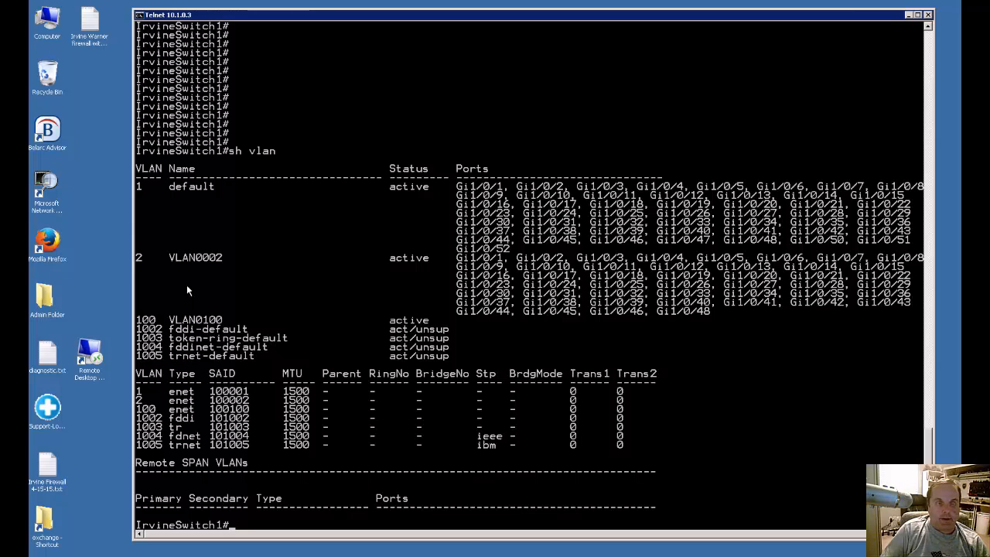
pyautogui.moveTo(153, 324)
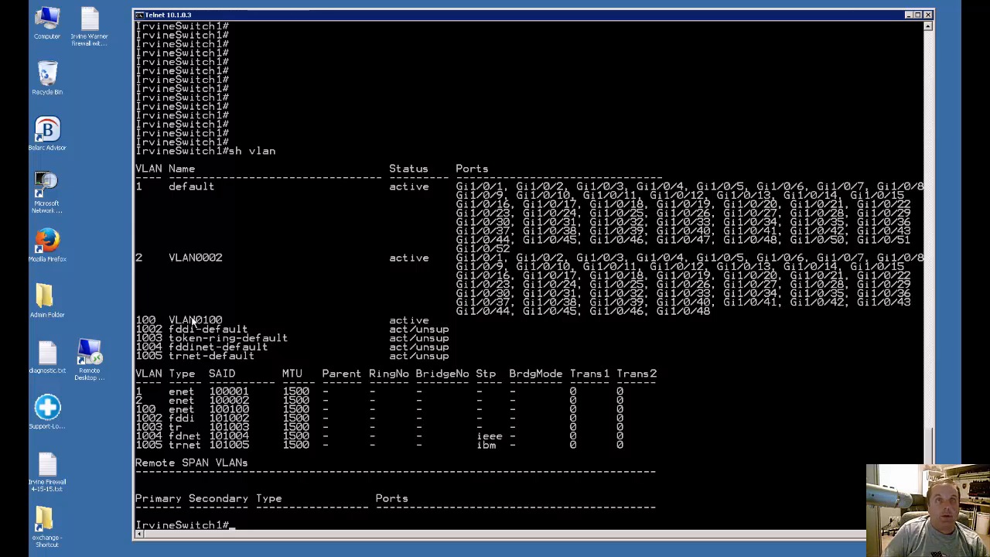
pyautogui.moveTo(219, 261)
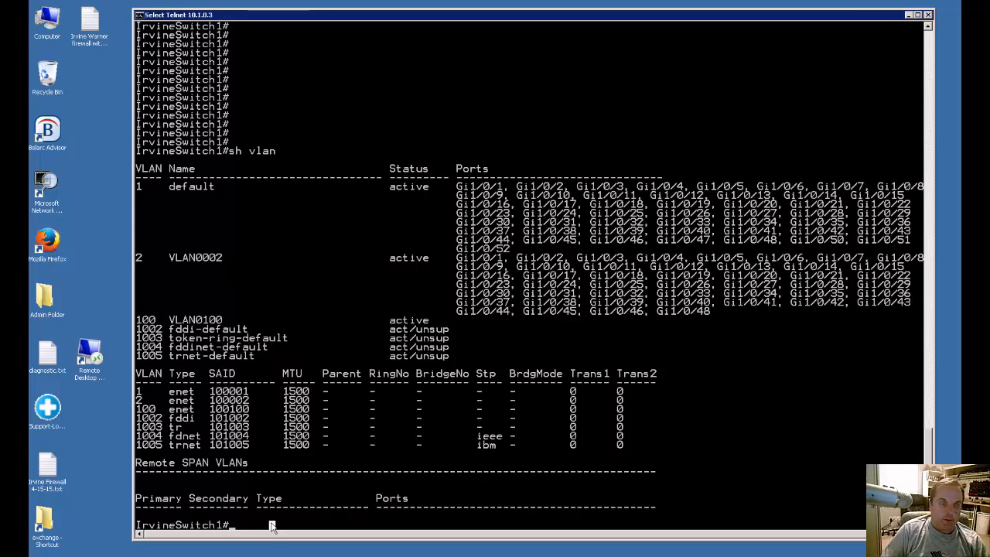
pyautogui.write('cop')
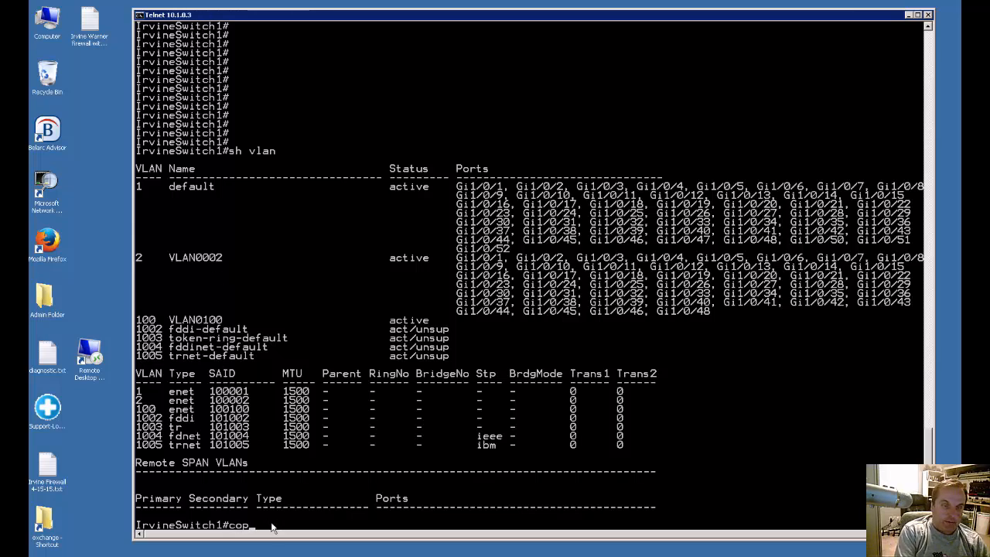
pyautogui.write('onfig t')
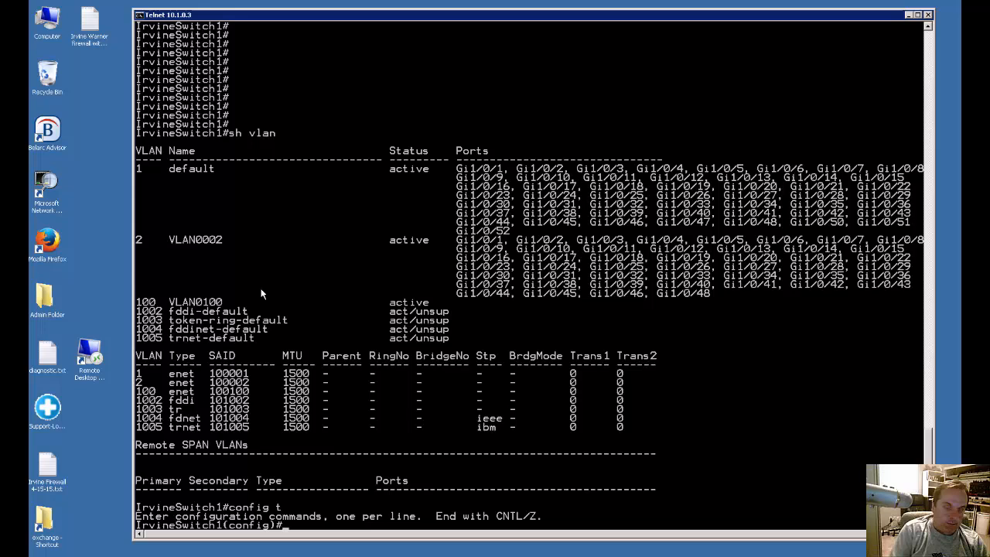
pyautogui.write('int')
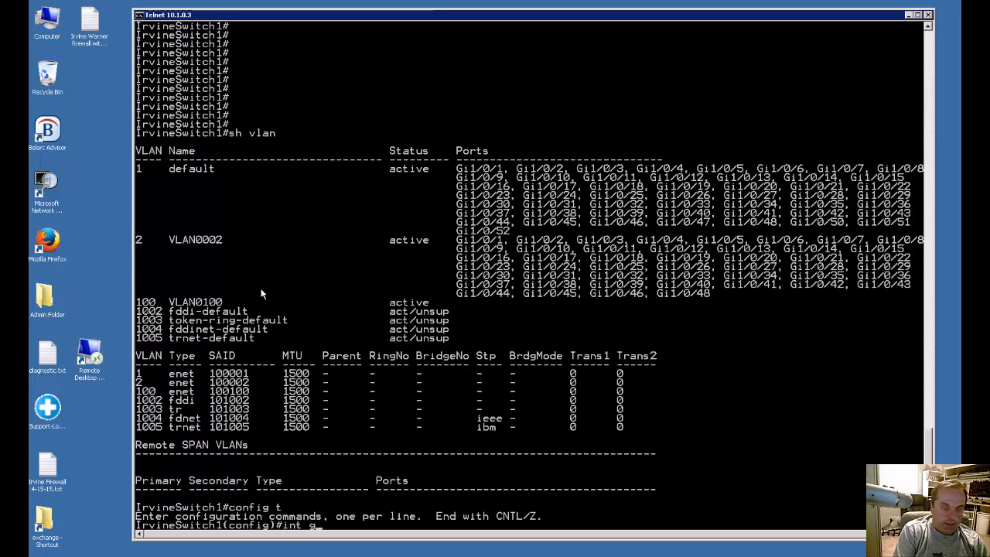
pyautogui.write('g1/0')
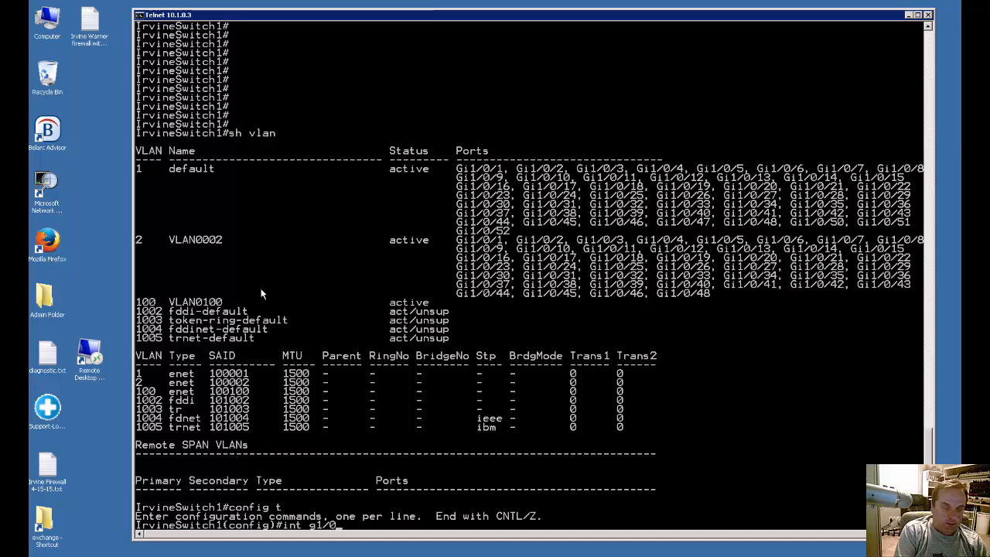
pyautogui.write('47')
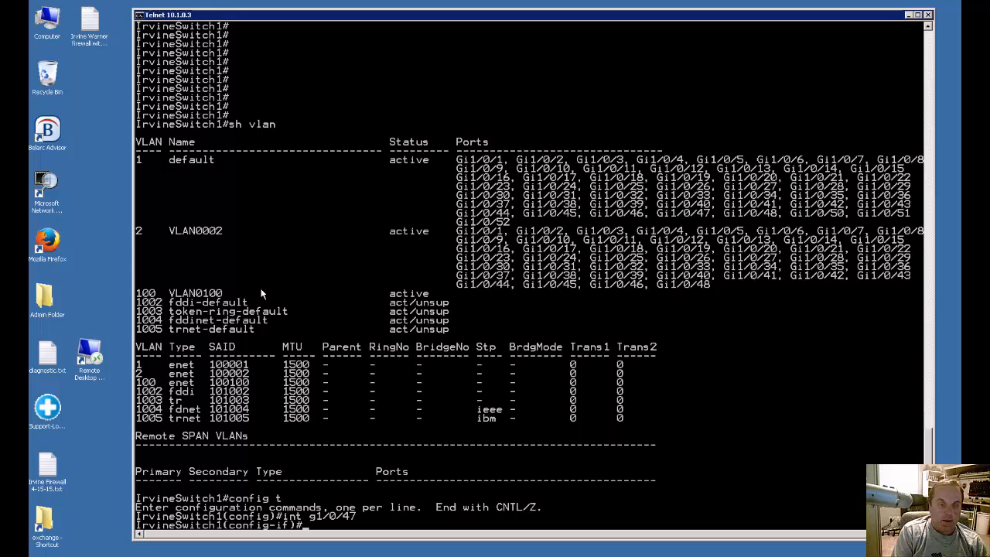
pyautogui.write('s')
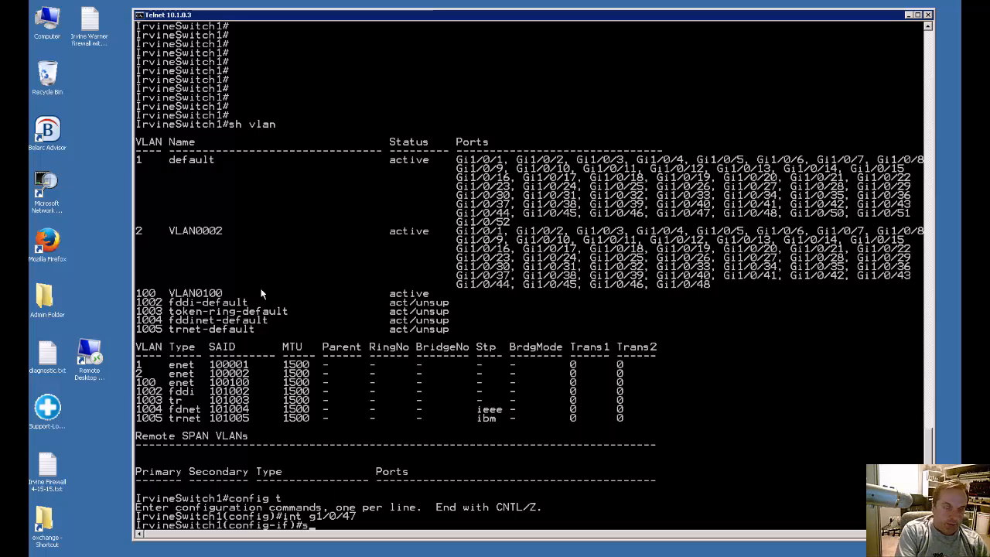
pyautogui.write('switchport access vlan 100')
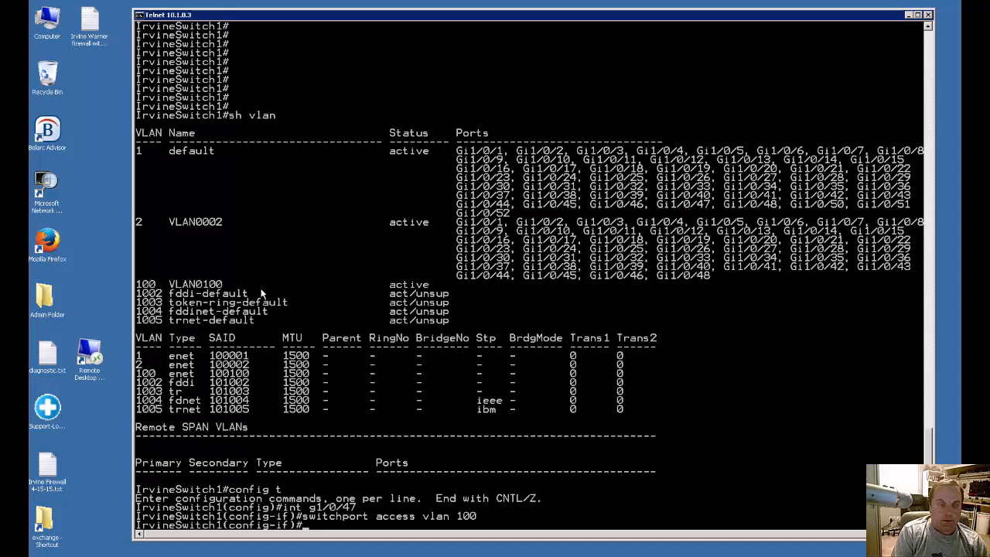
pyautogui.write('s')
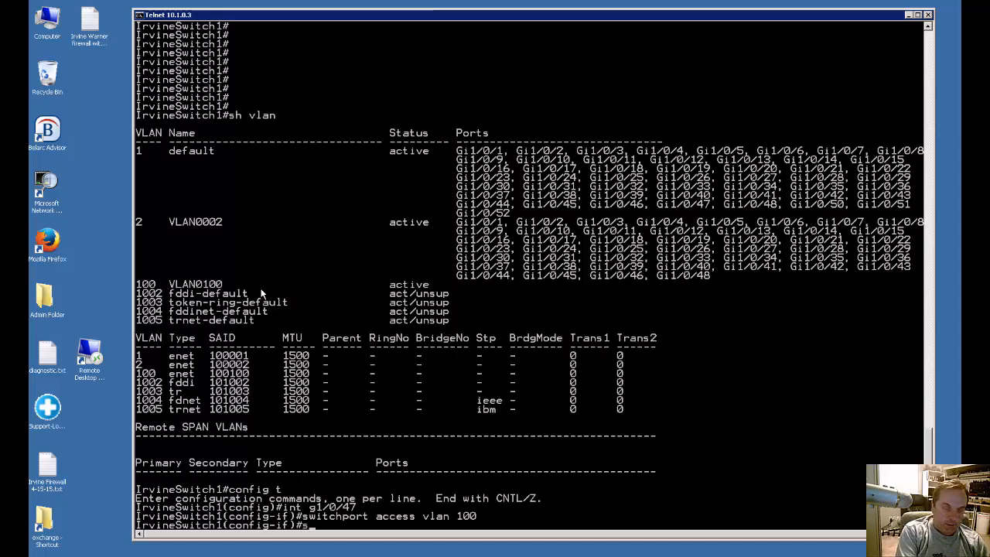
pyautogui.write('switchport voice vlan 2')
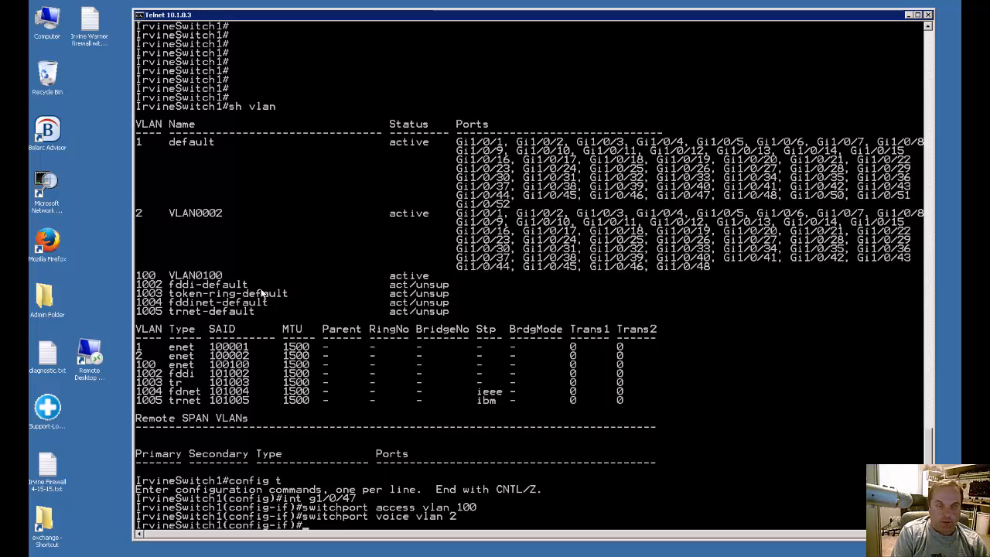
pyautogui.write('e')
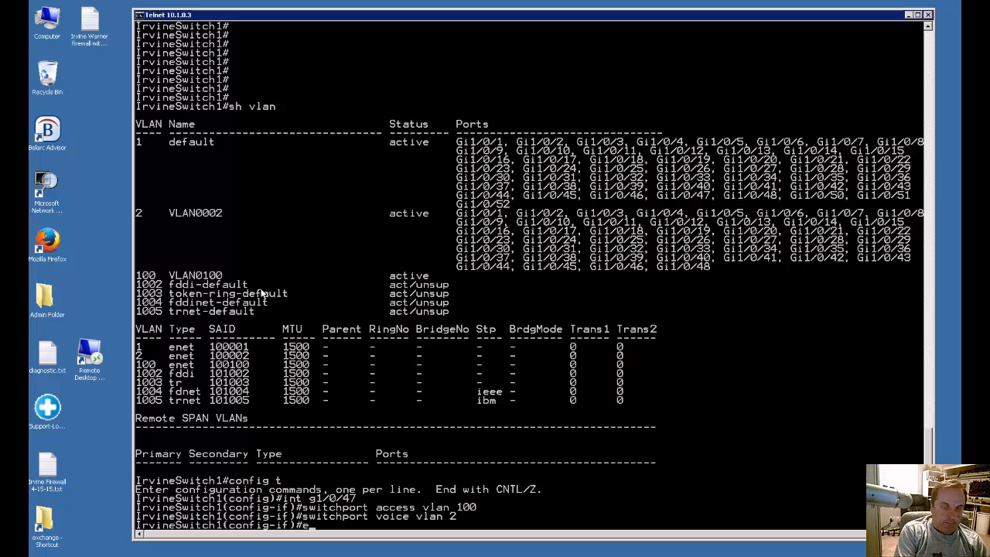
pyautogui.write('exit')
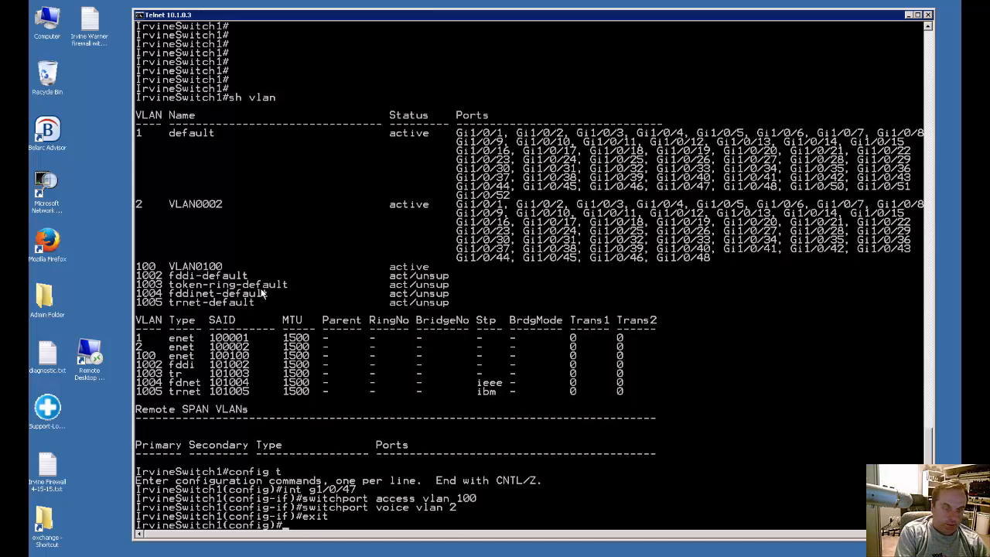
pyautogui.write('sh')
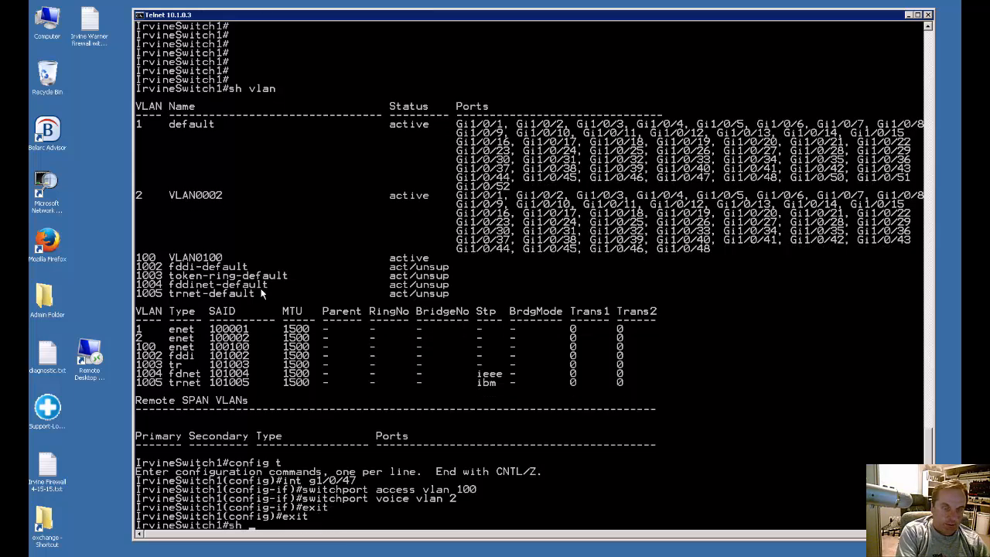
pyautogui.write('run g1/0/47')
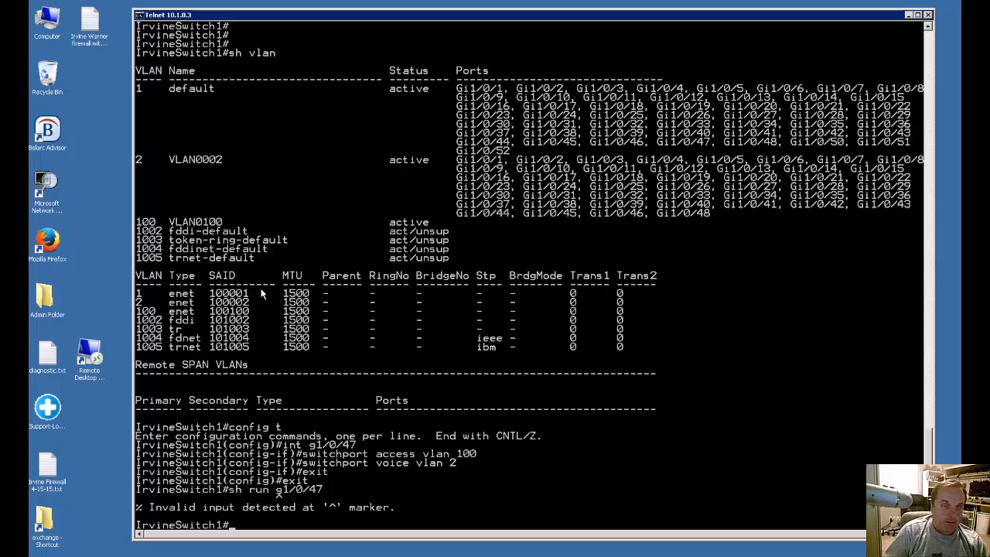
pyautogui.write('sh run g1/0/47')
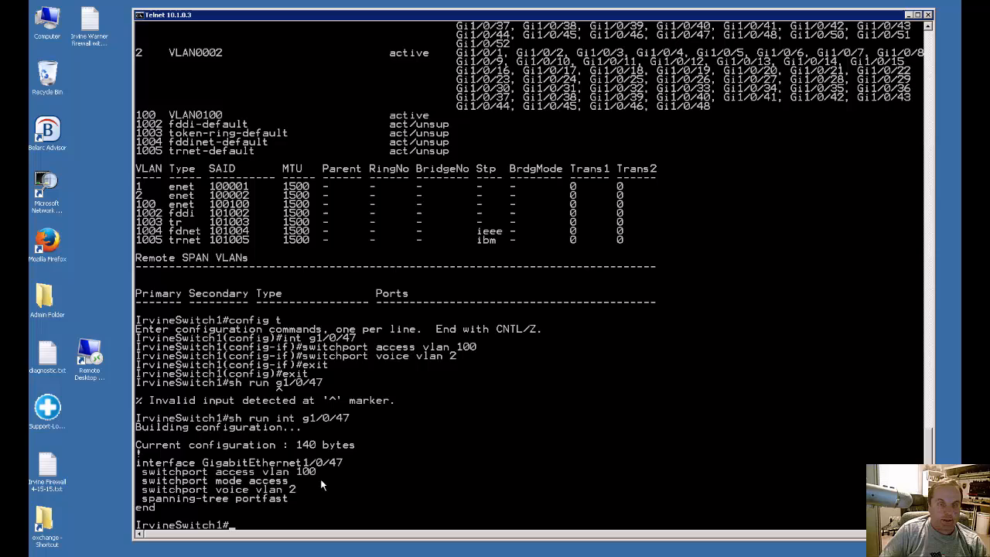
pyautogui.moveTo(287, 503)
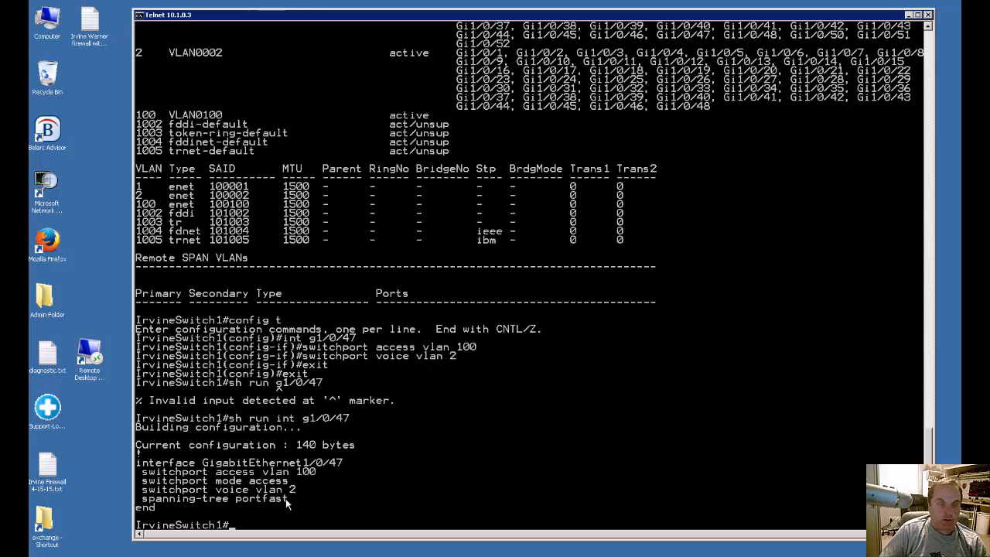